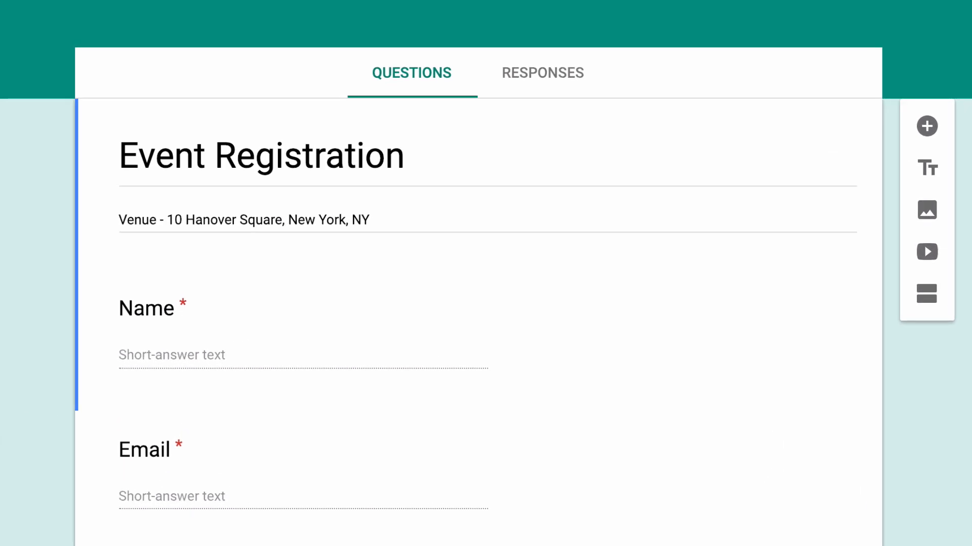
mouse_move(547, 93)
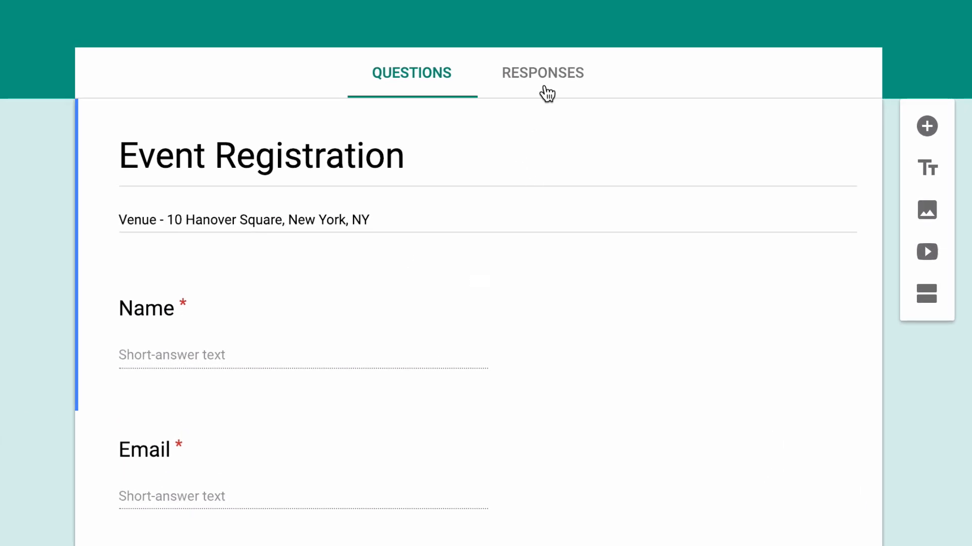
Switch off Accepting responses for the Event Registration form and return to its questions
left_click(543, 73)
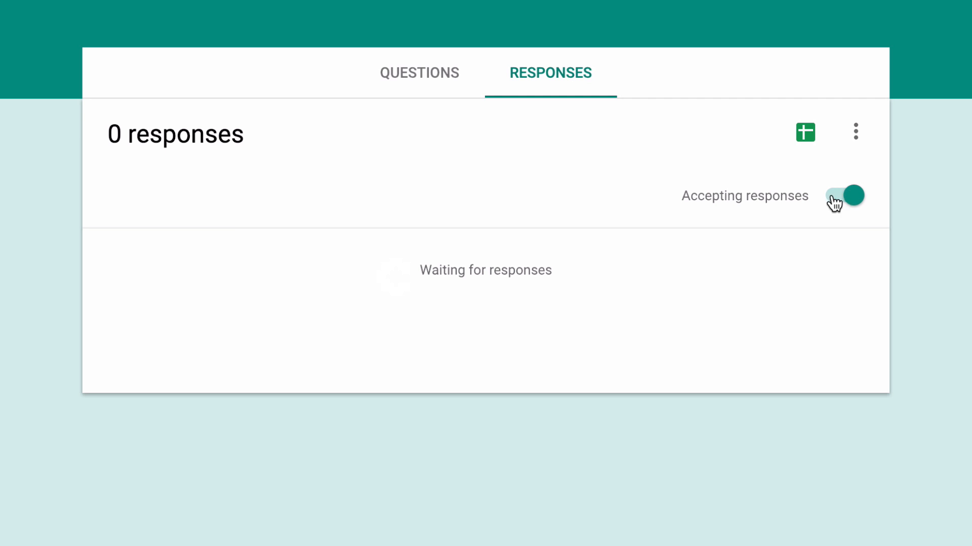
left_click(843, 196)
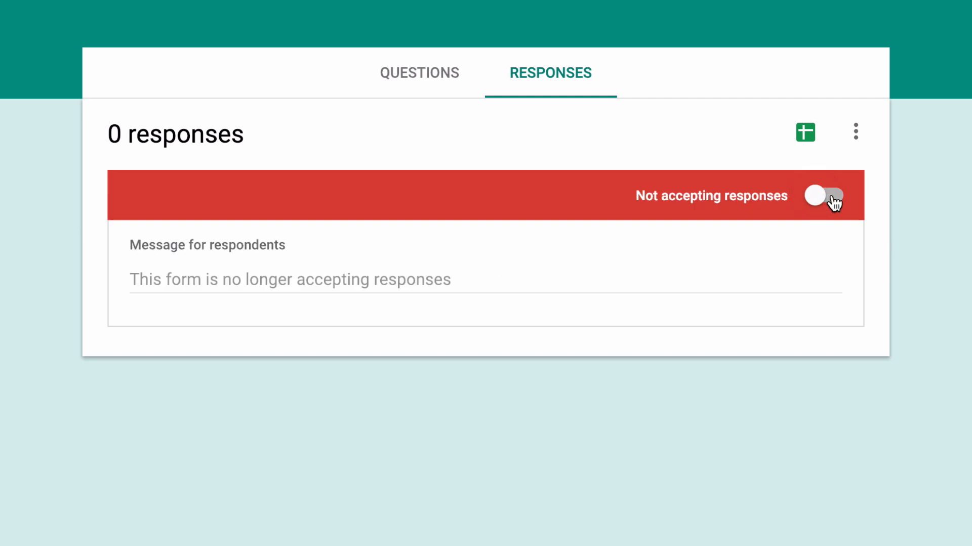
mouse_move(438, 81)
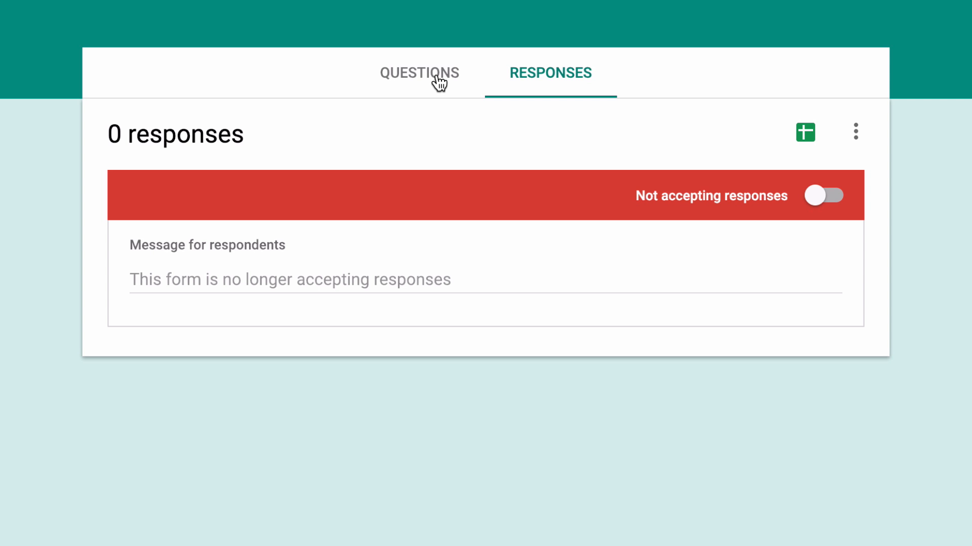
left_click(419, 73)
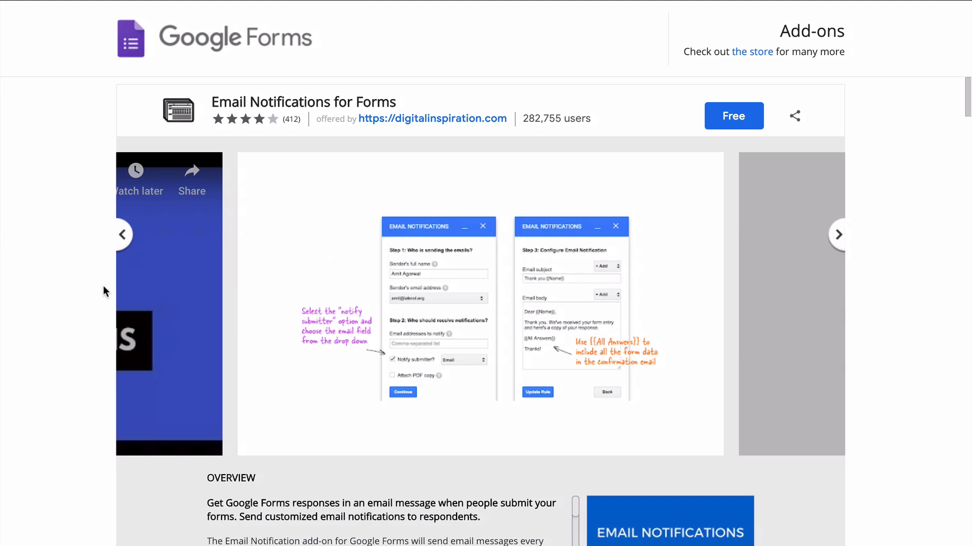
mouse_move(458, 218)
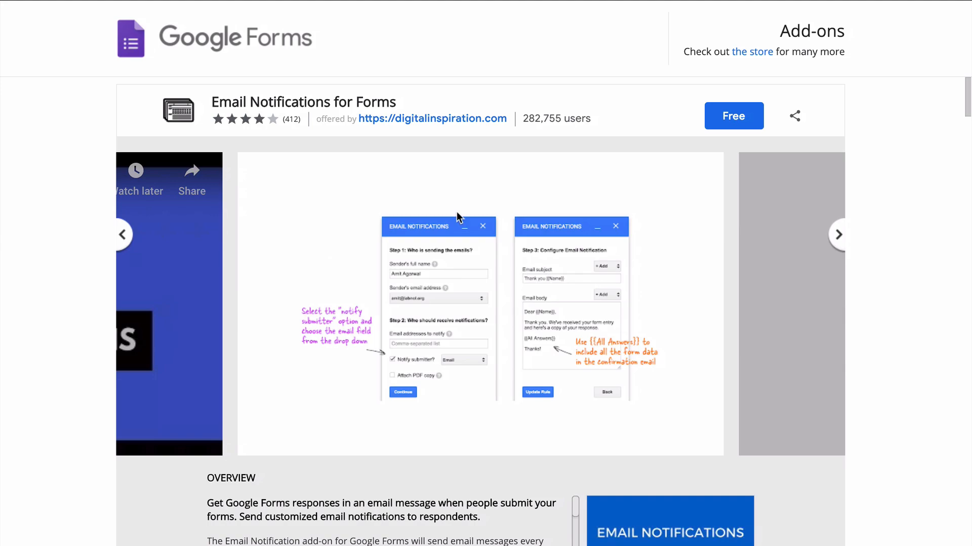
mouse_move(734, 116)
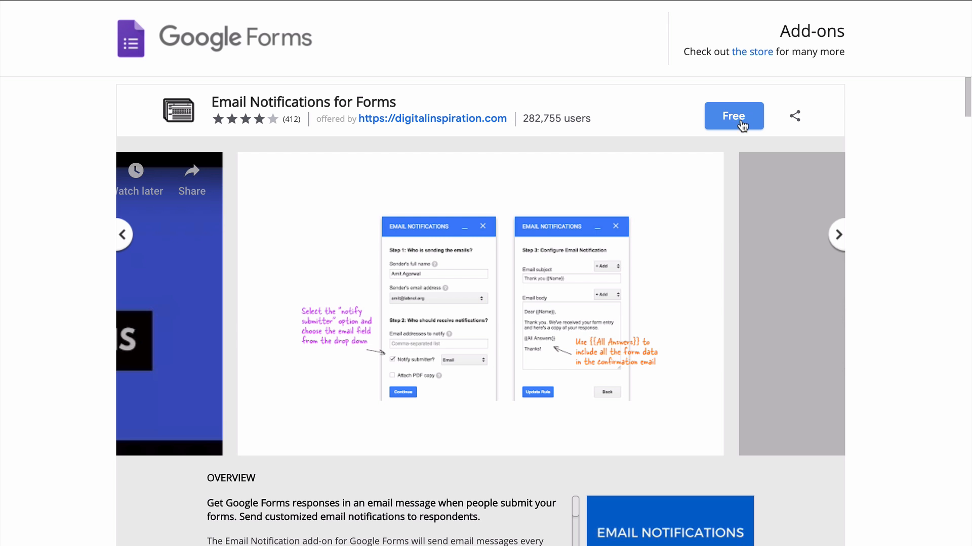
mouse_move(881, 159)
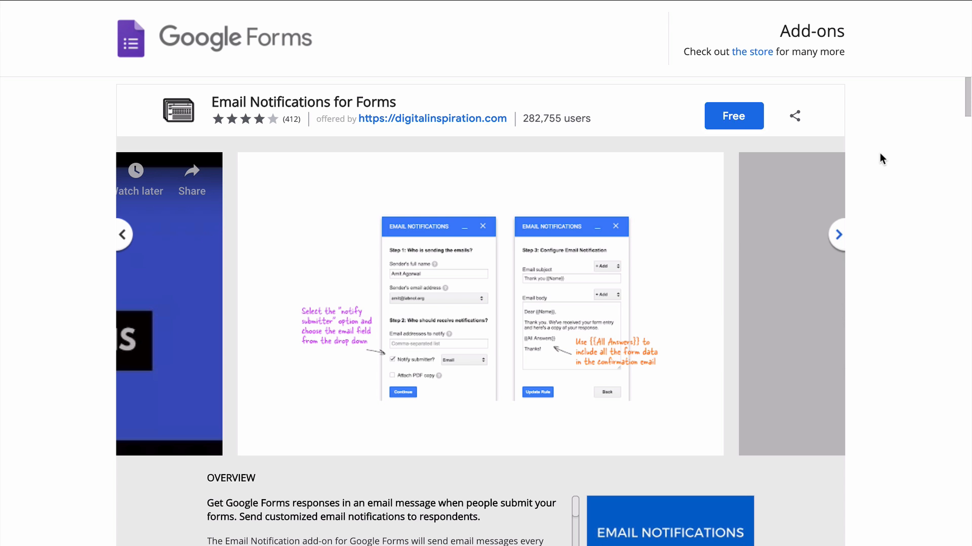
mouse_move(924, 308)
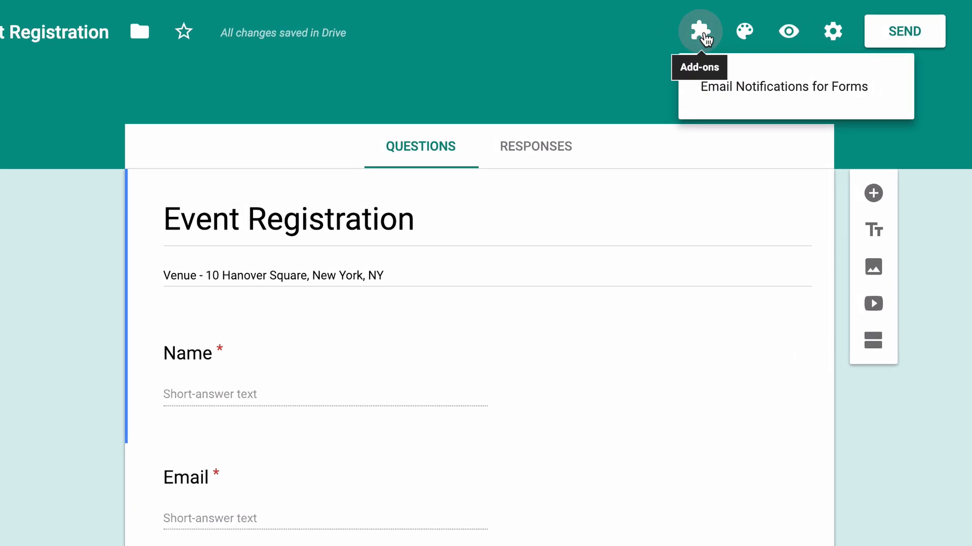
mouse_move(762, 98)
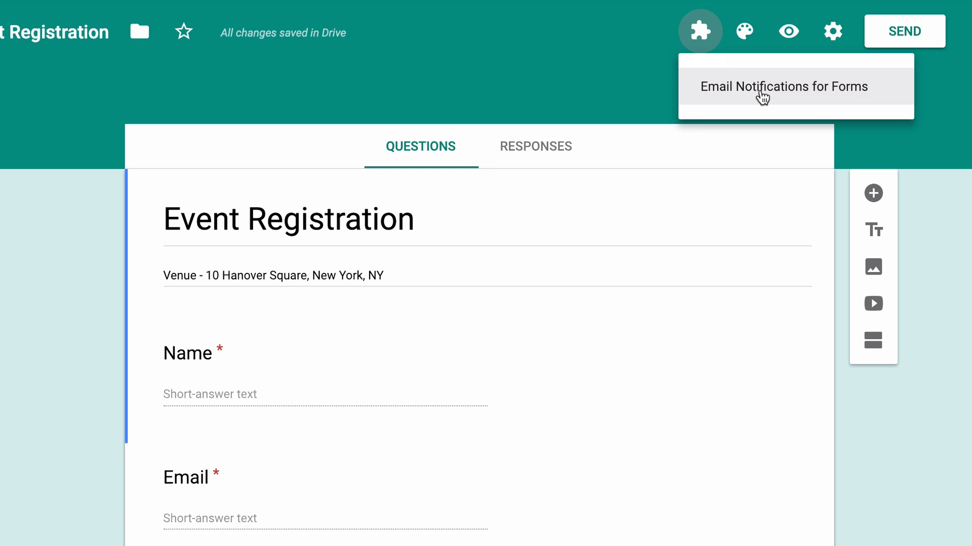
Launch Email Notifications for Forms and open its Limit Google Form Responses settings
left_click(783, 86)
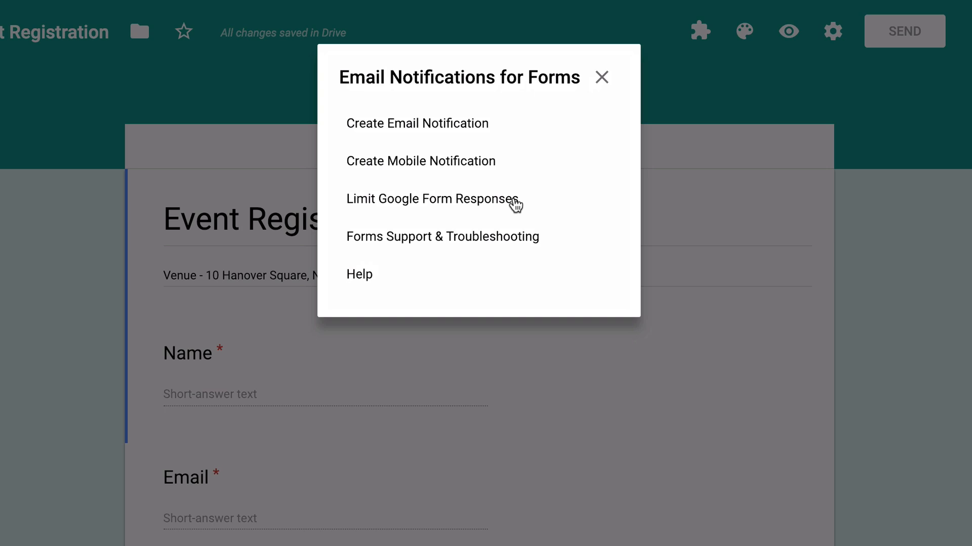
left_click(432, 199)
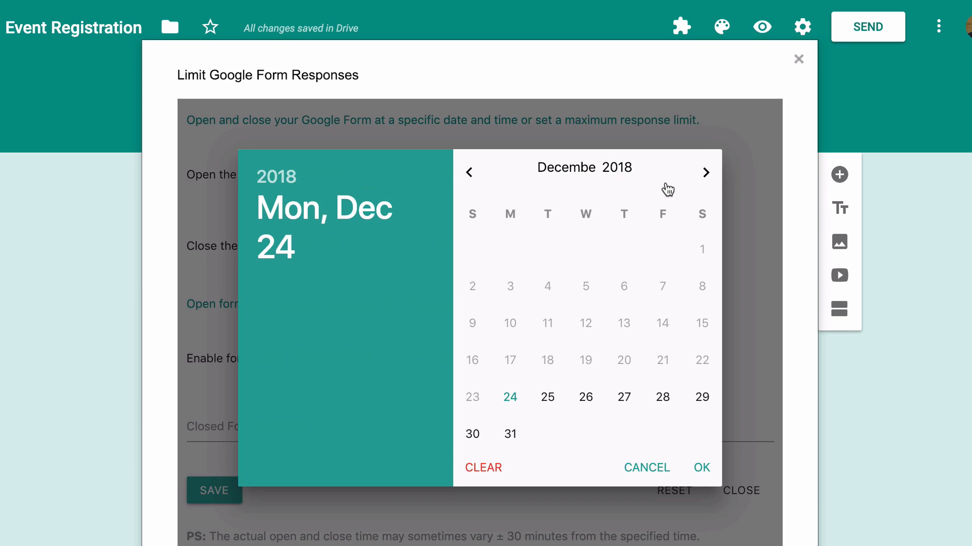
Schedule opening 01/01/2019 10:00 and closing 01/10/2019 18:00, capped at 200 entries
left_click(705, 172)
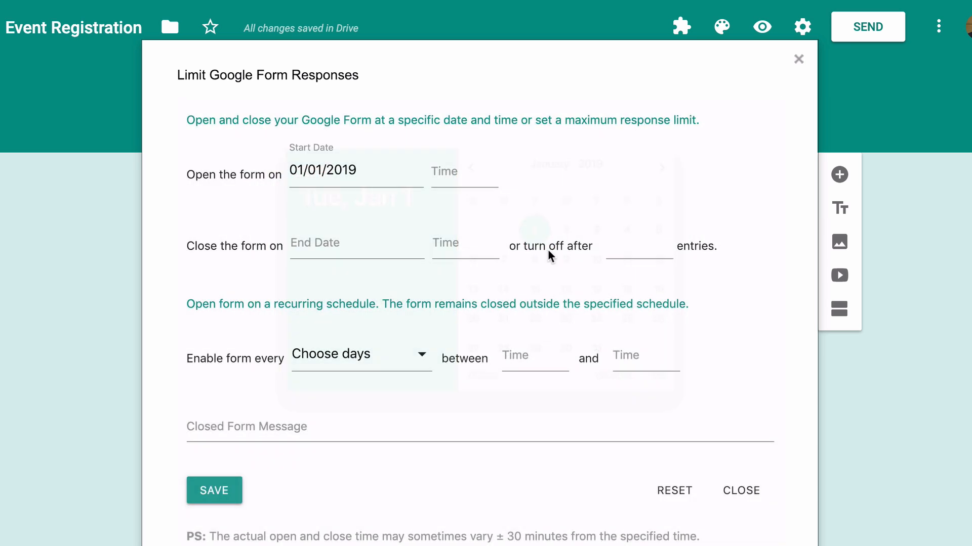
left_click(464, 171)
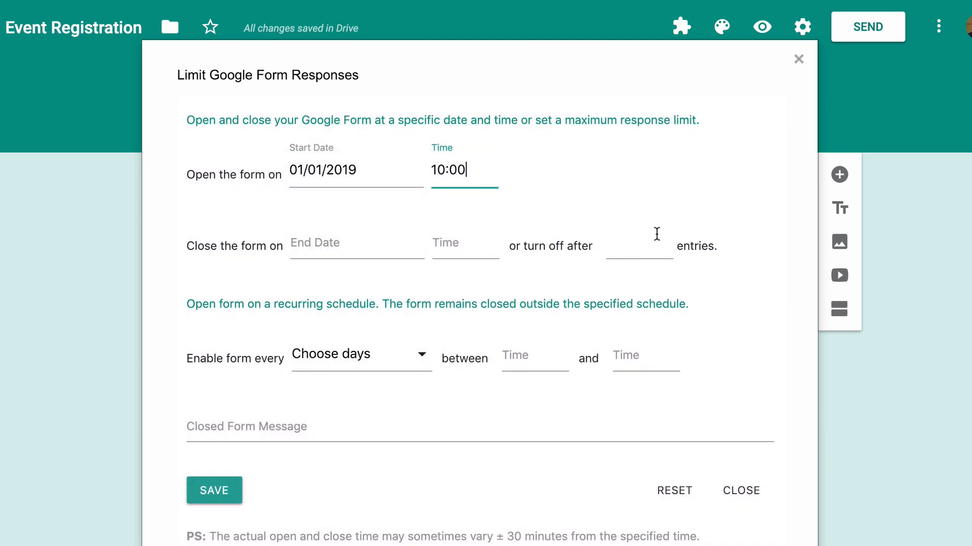
mouse_move(777, 261)
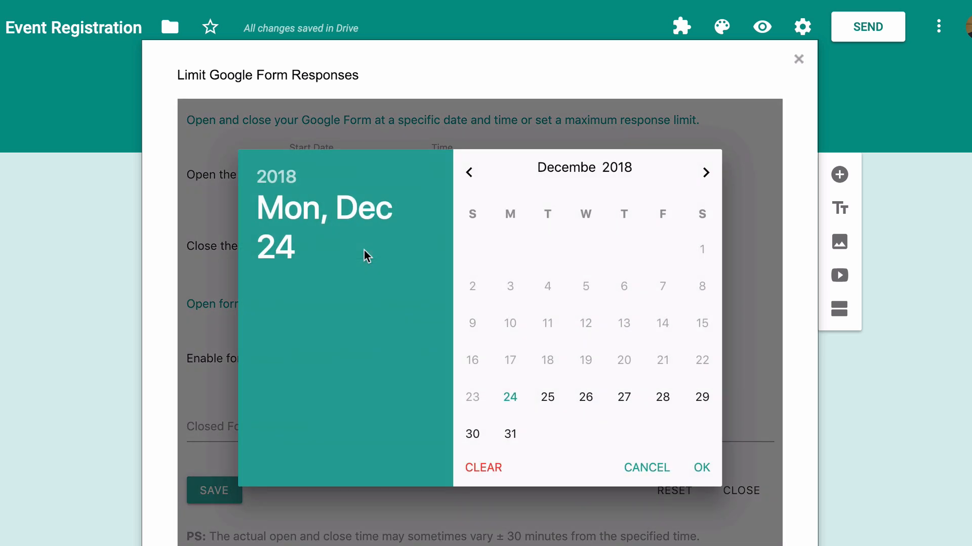
left_click(706, 172)
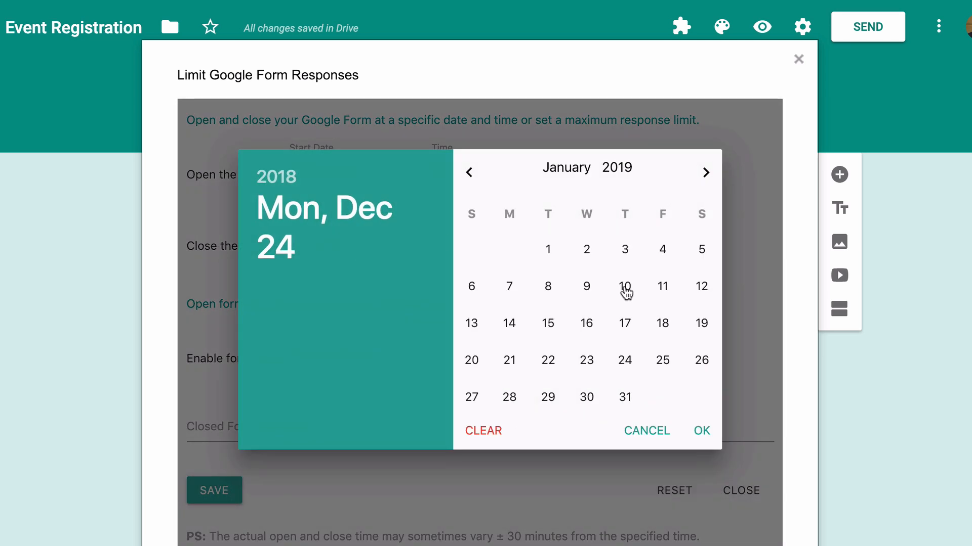
left_click(700, 431)
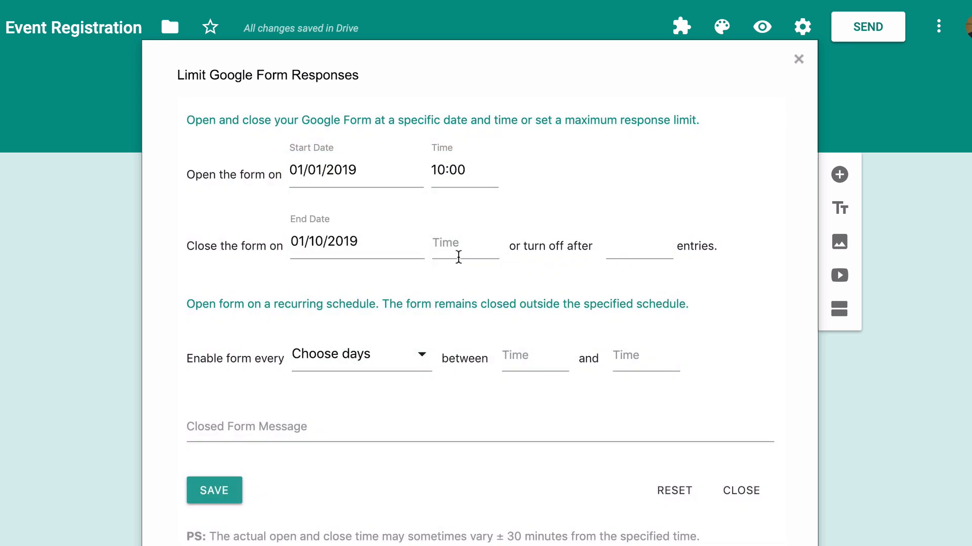
left_click(464, 242)
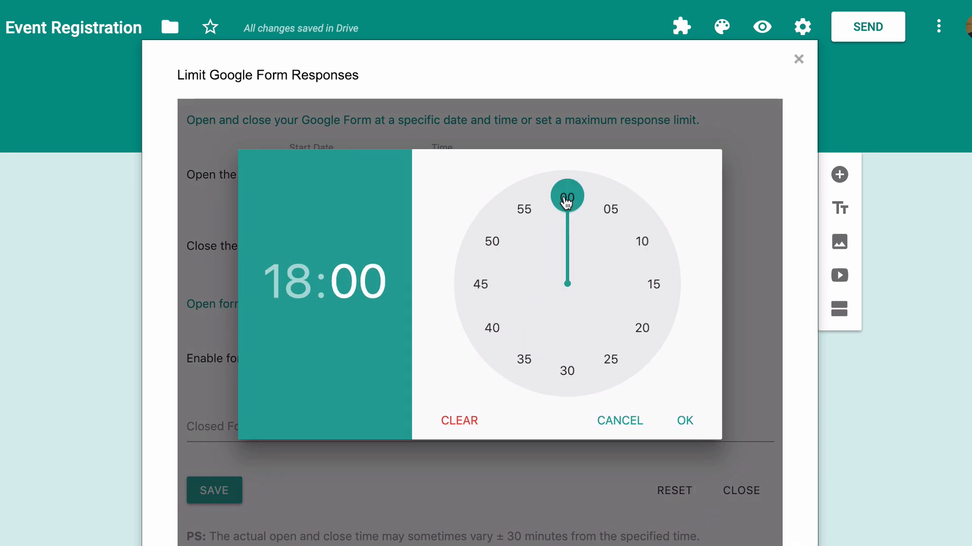
left_click(684, 421)
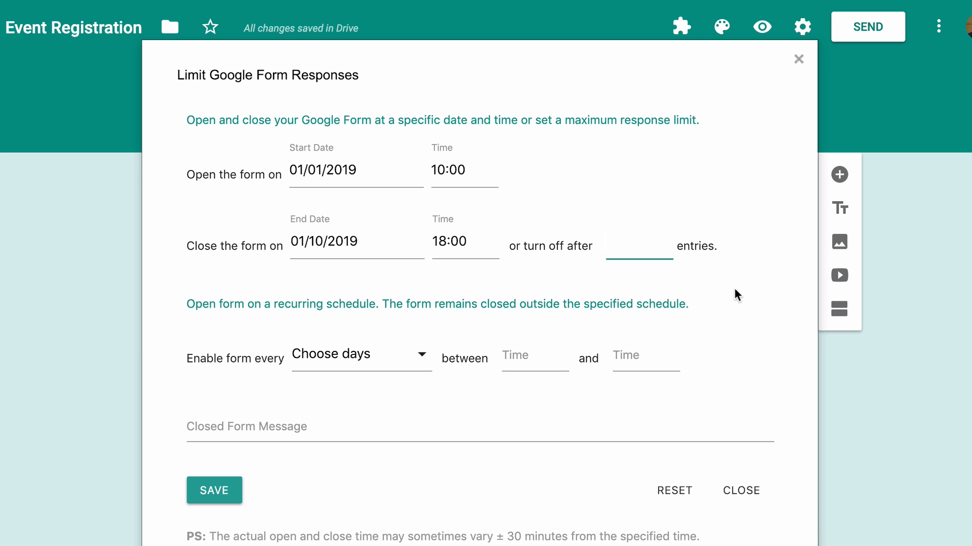
type("200")
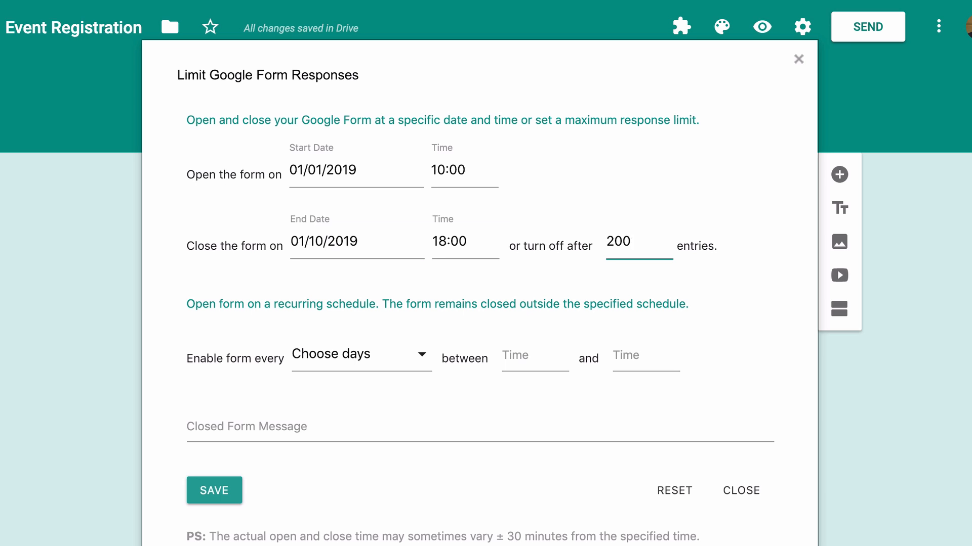
mouse_move(730, 327)
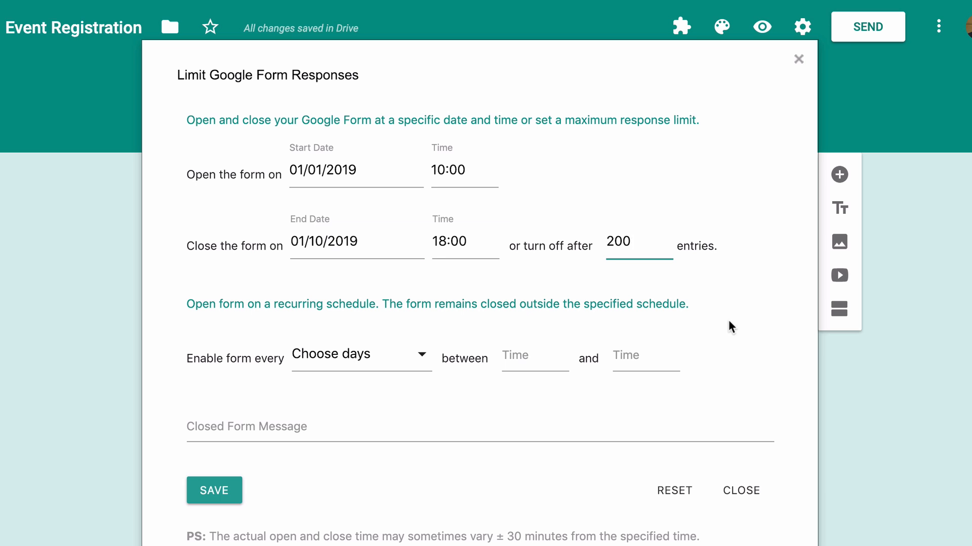
scroll("down", 3)
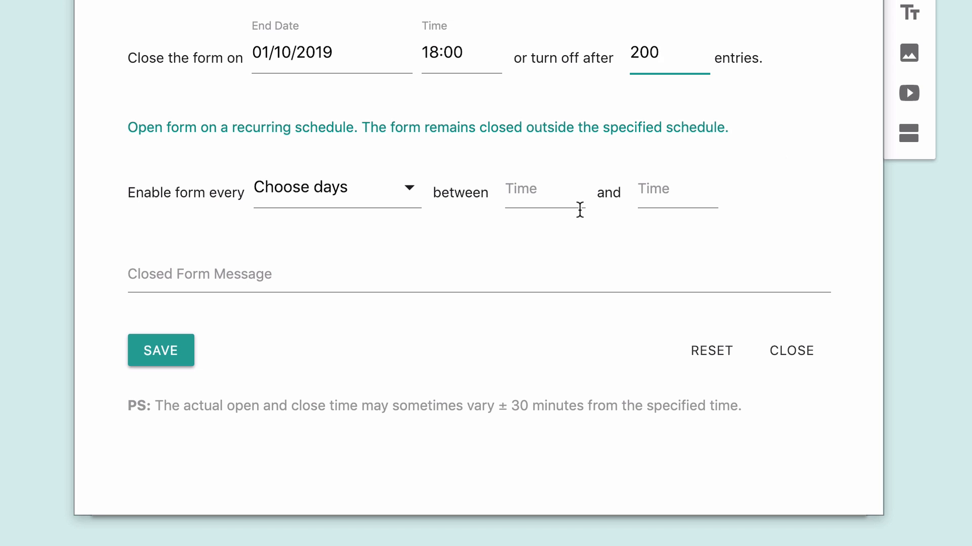
mouse_move(507, 274)
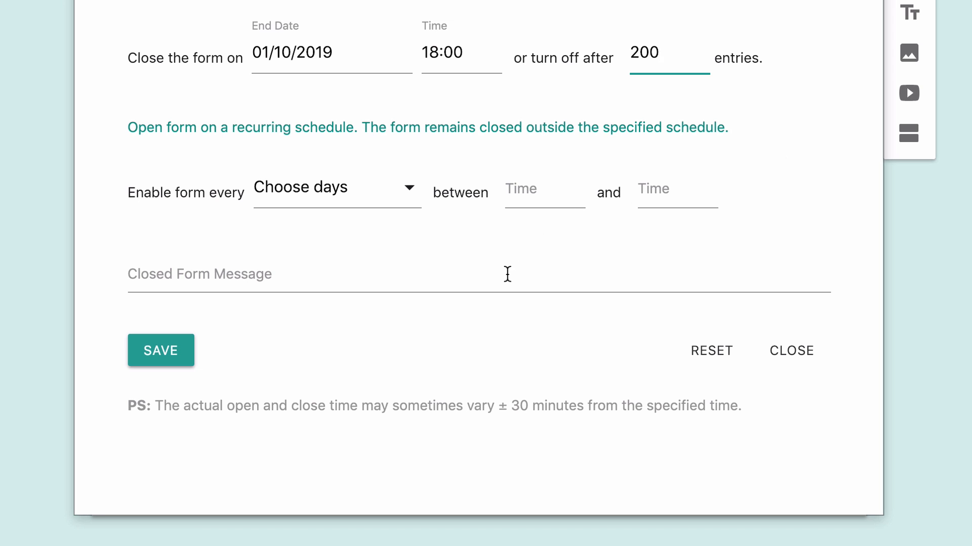
type("S")
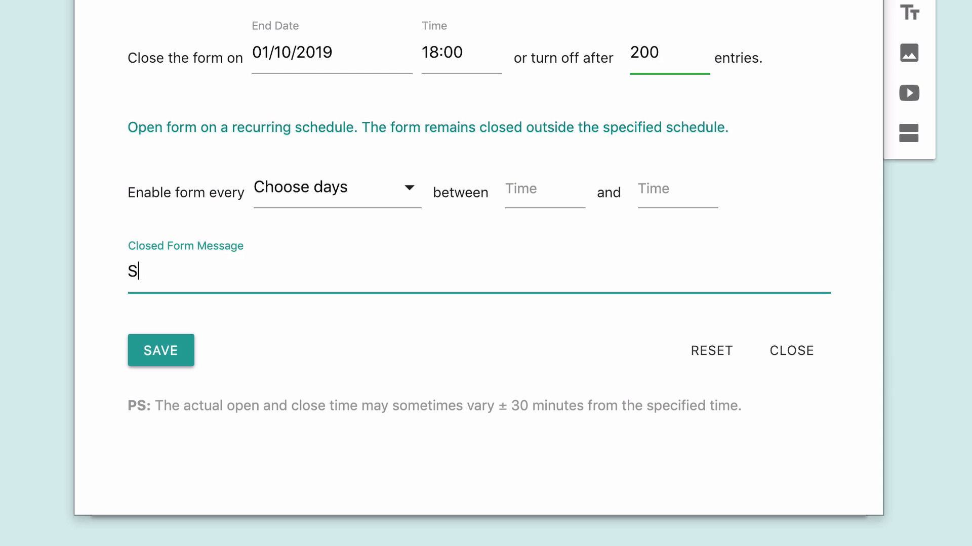
type("orry, this")
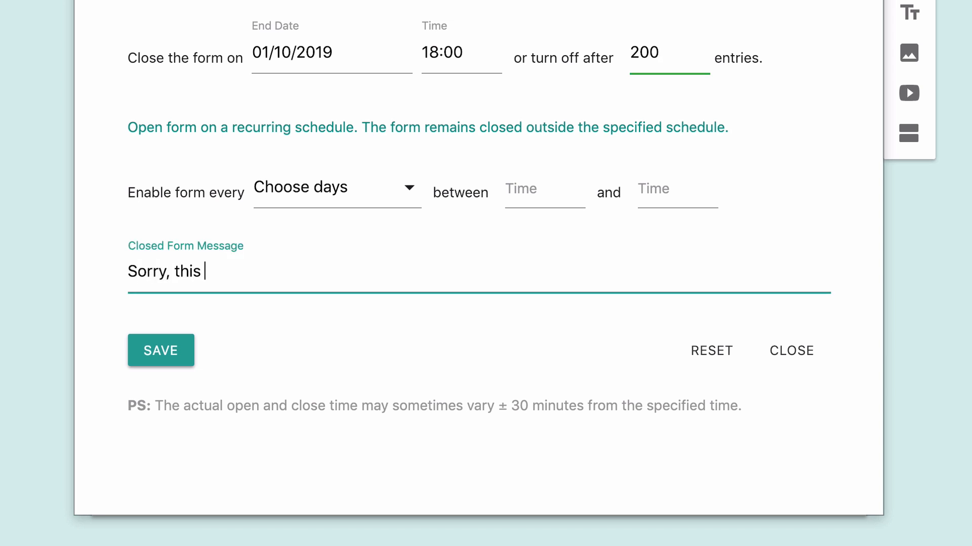
type("form is no lo")
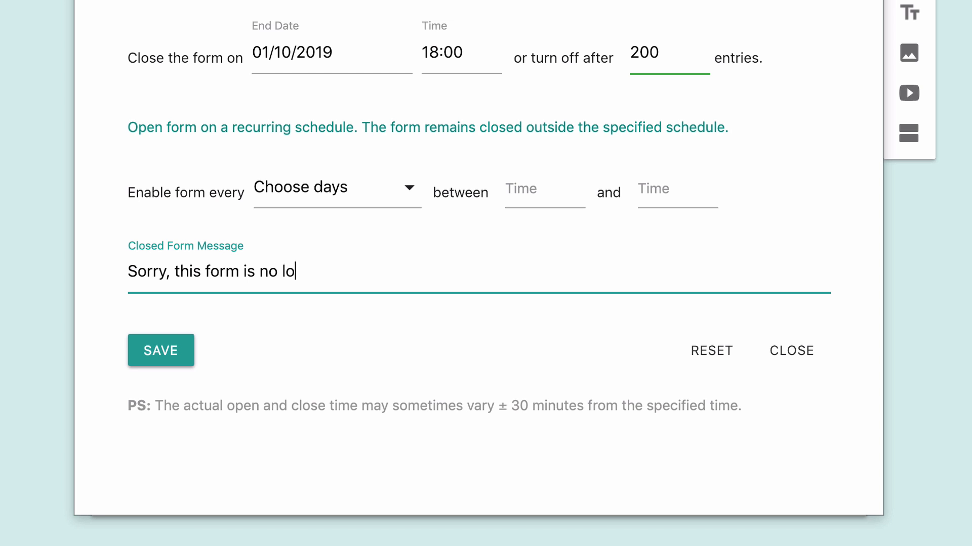
type("nger acc")
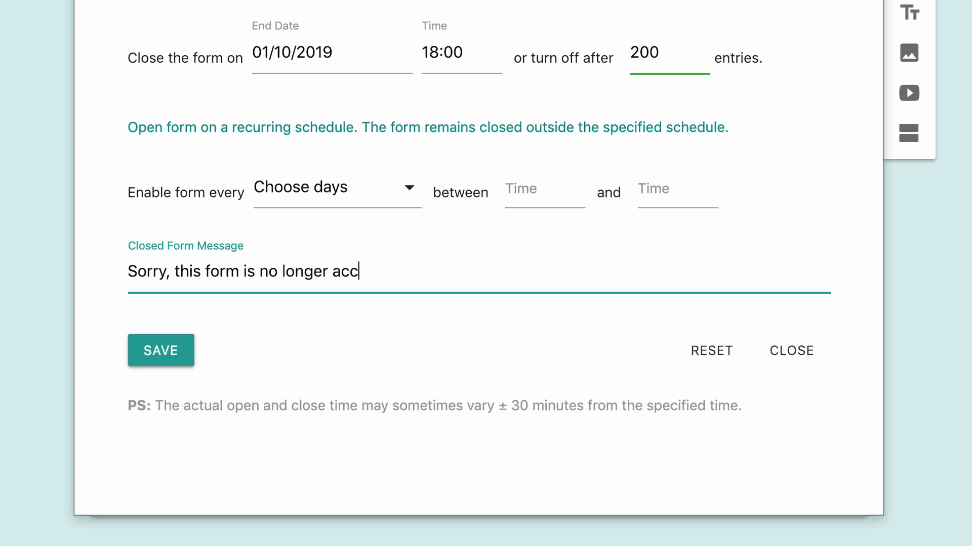
type("epting submis")
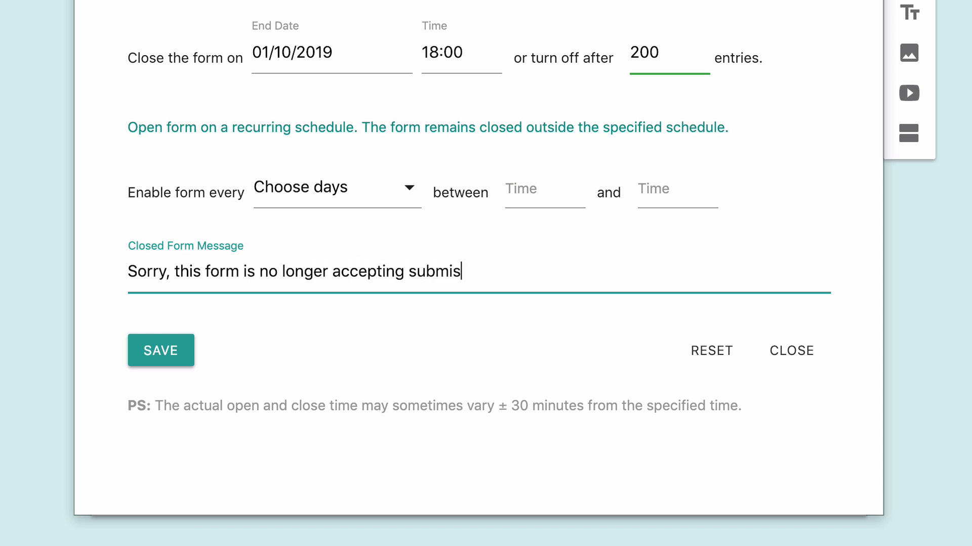
type("sions.")
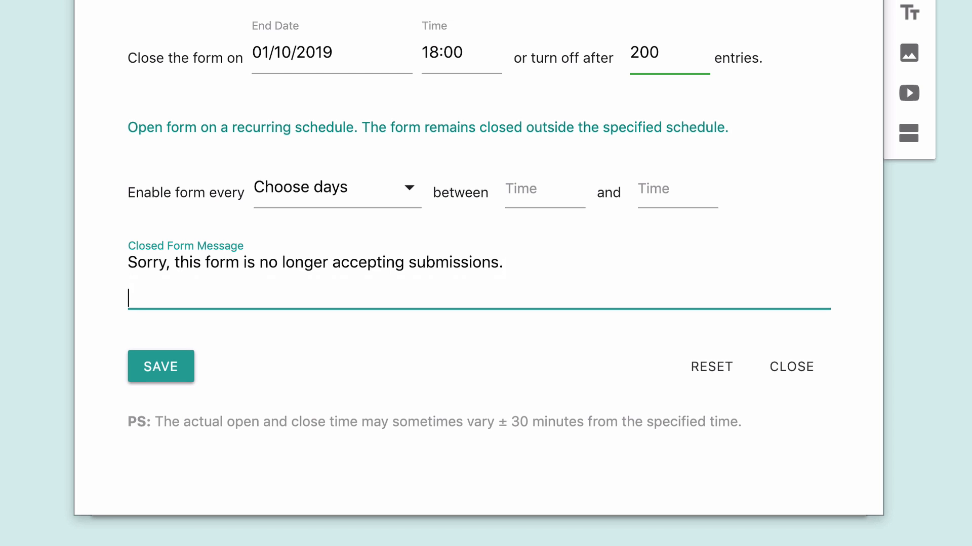
type("Form")
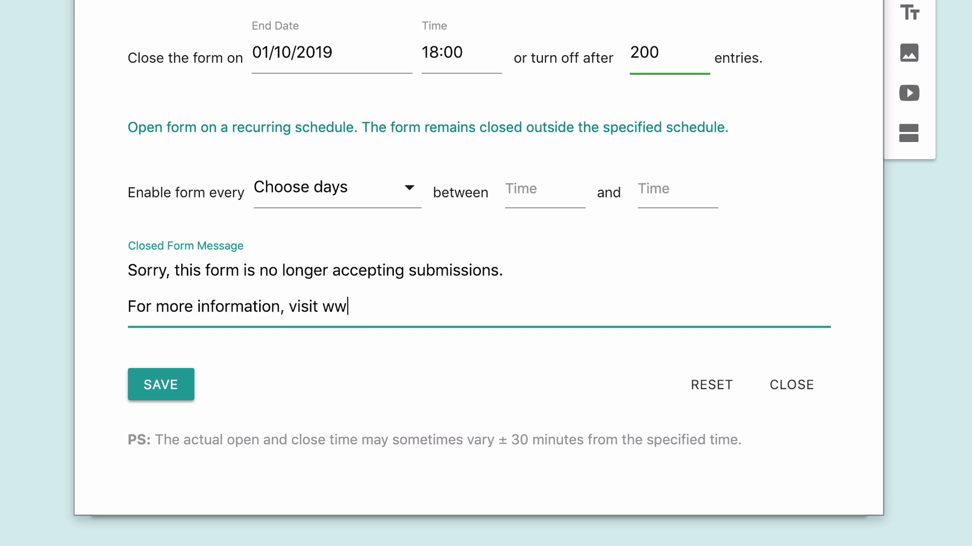
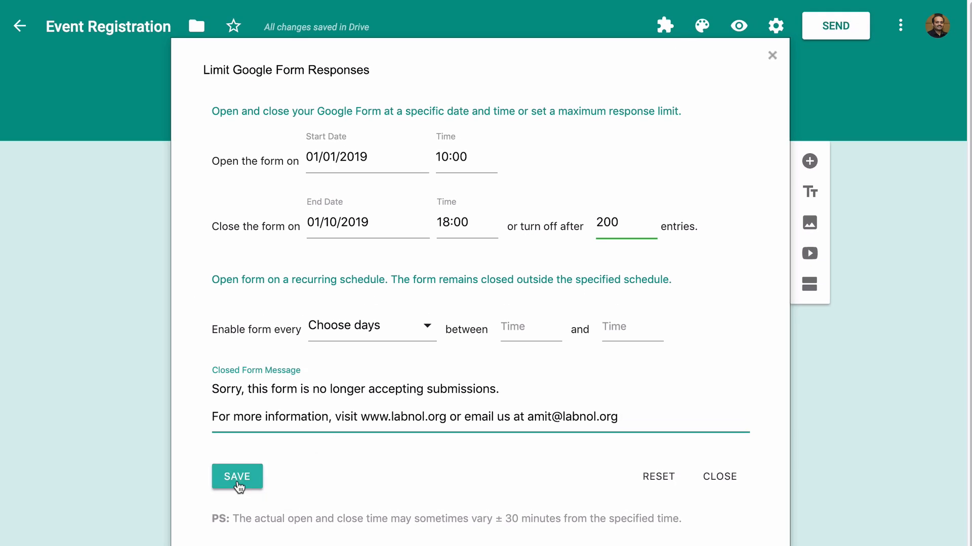
Save the Form Limiter schedule, dismiss the update notice and return to the form
left_click(236, 477)
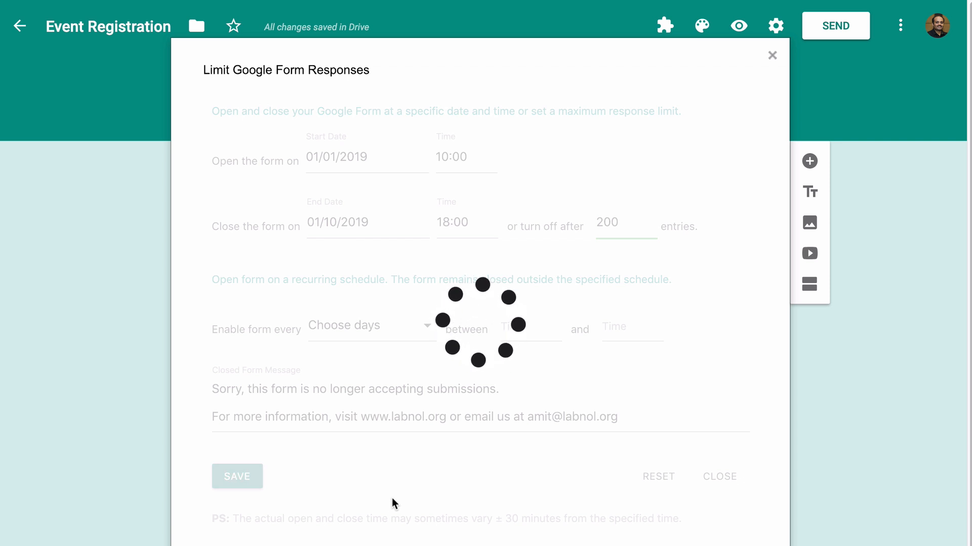
left_click(237, 477)
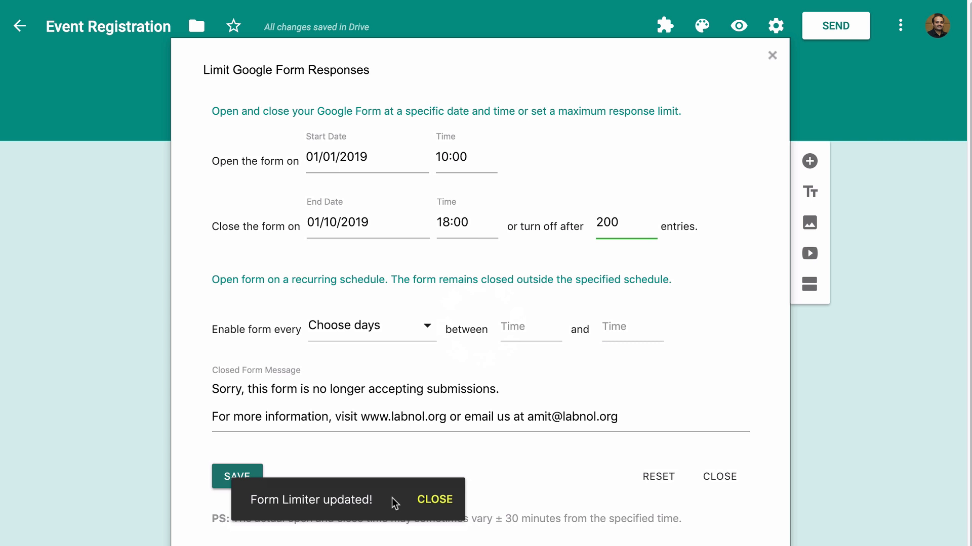
mouse_move(351, 539)
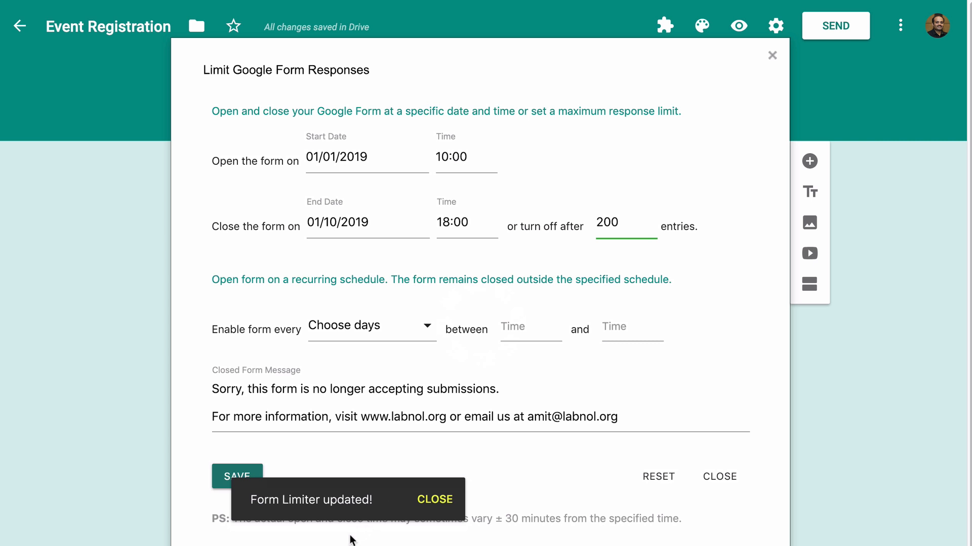
left_click(434, 499)
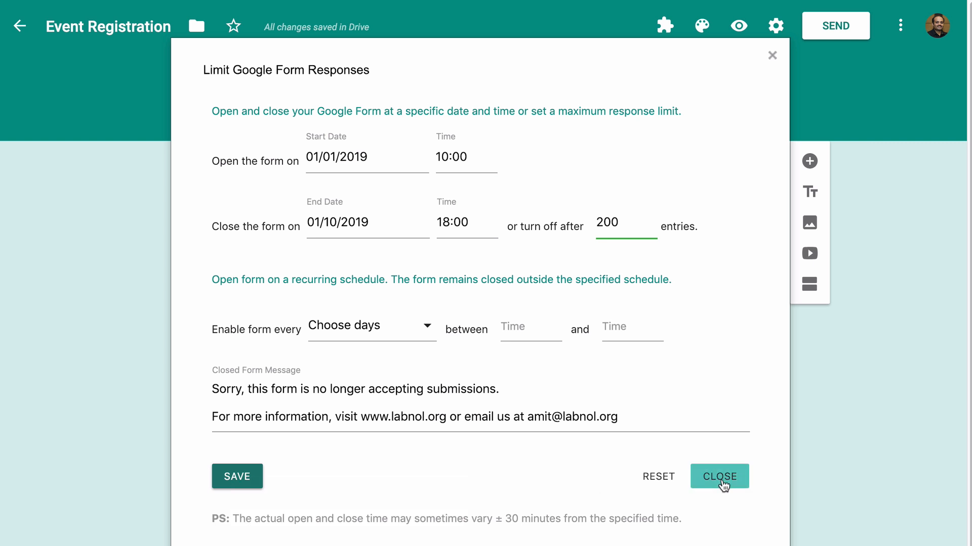
left_click(718, 476)
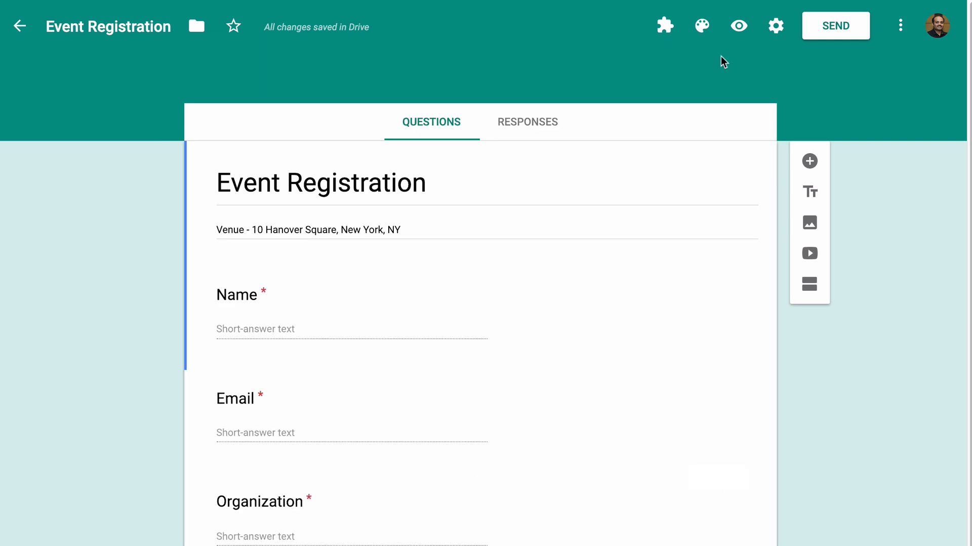
Reopen the Limit Google Form Responses settings from the add-ons menu
left_click(664, 25)
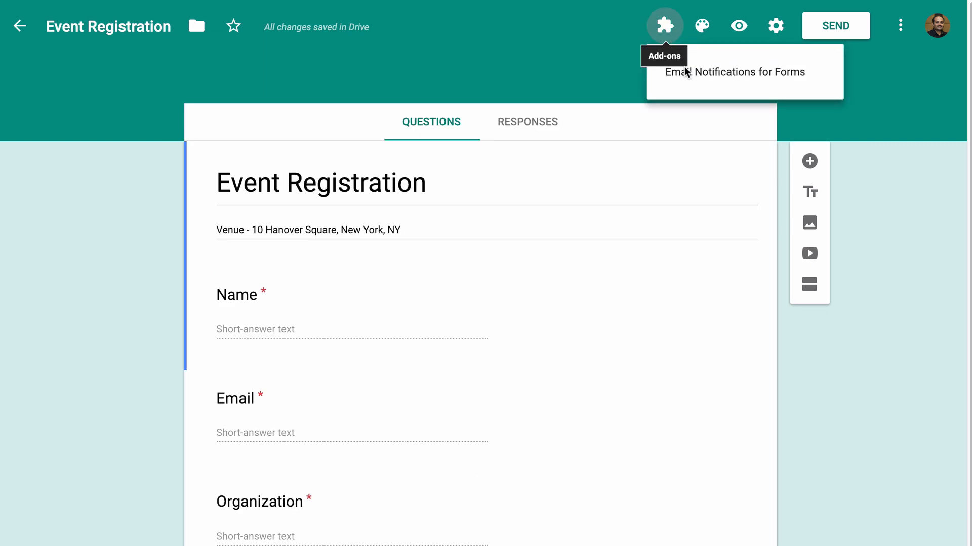
left_click(734, 72)
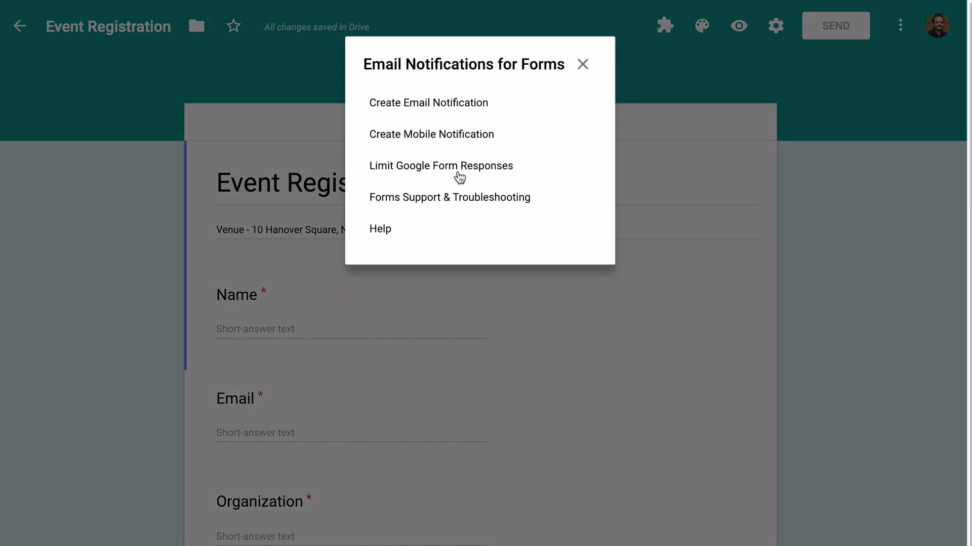
left_click(440, 165)
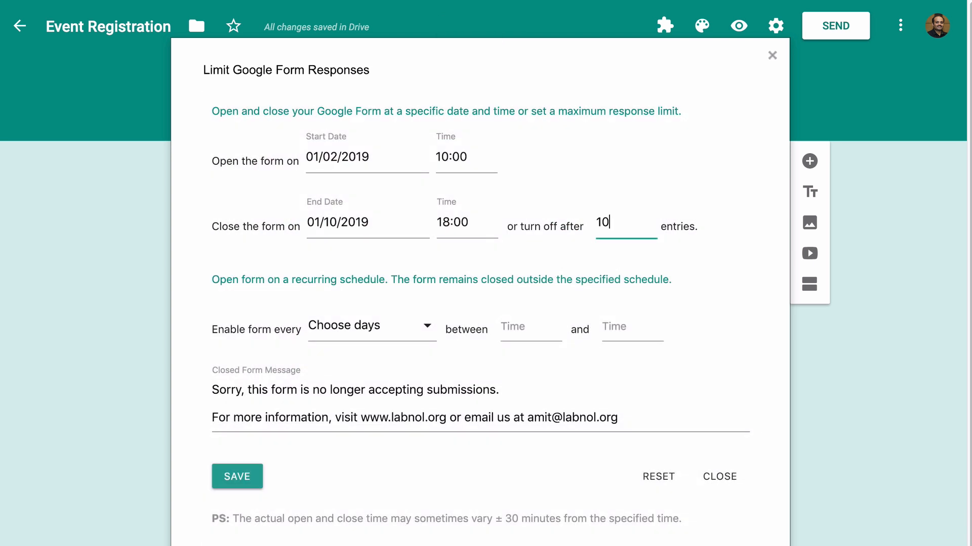
Save a 01/02/2019 opening with a 100-entry limit and dismiss the update notice
type("0")
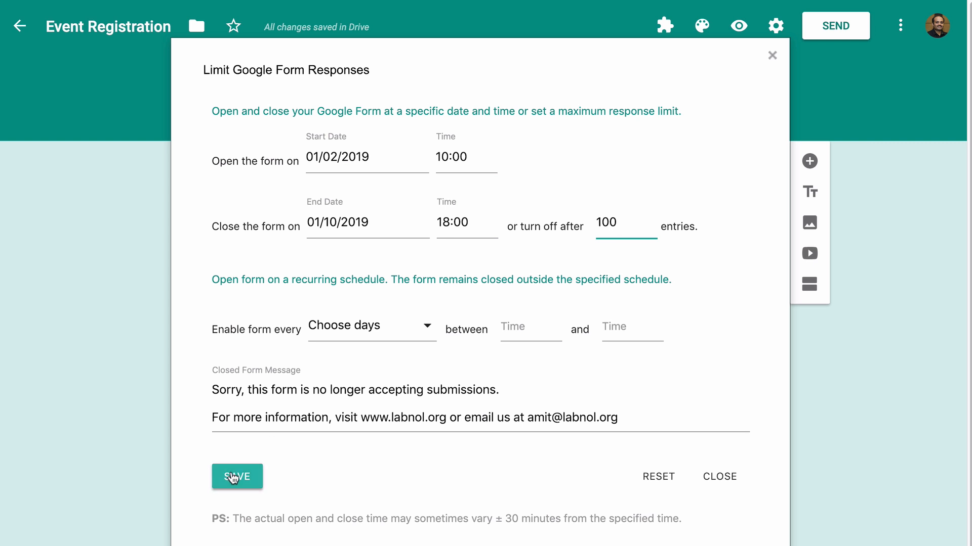
left_click(237, 477)
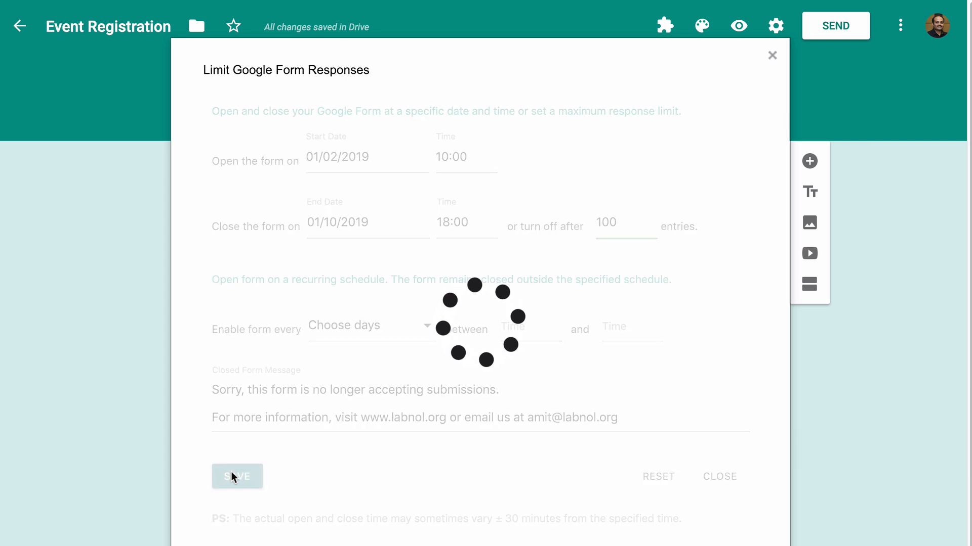
left_click(237, 477)
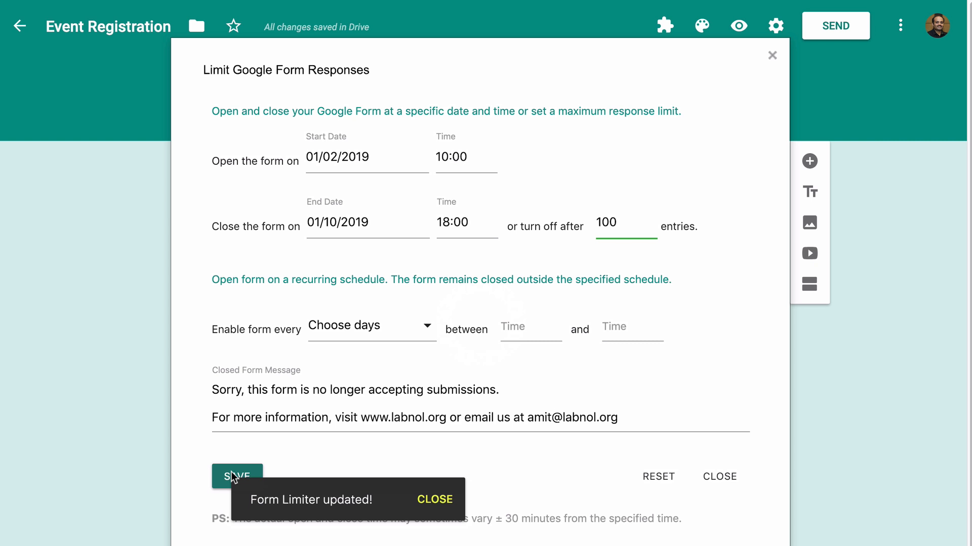
mouse_move(516, 544)
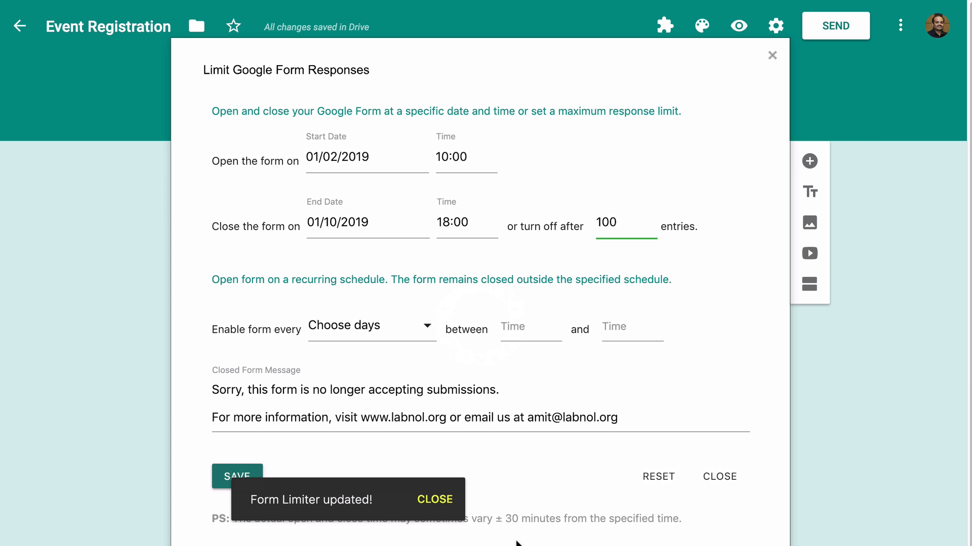
left_click(434, 499)
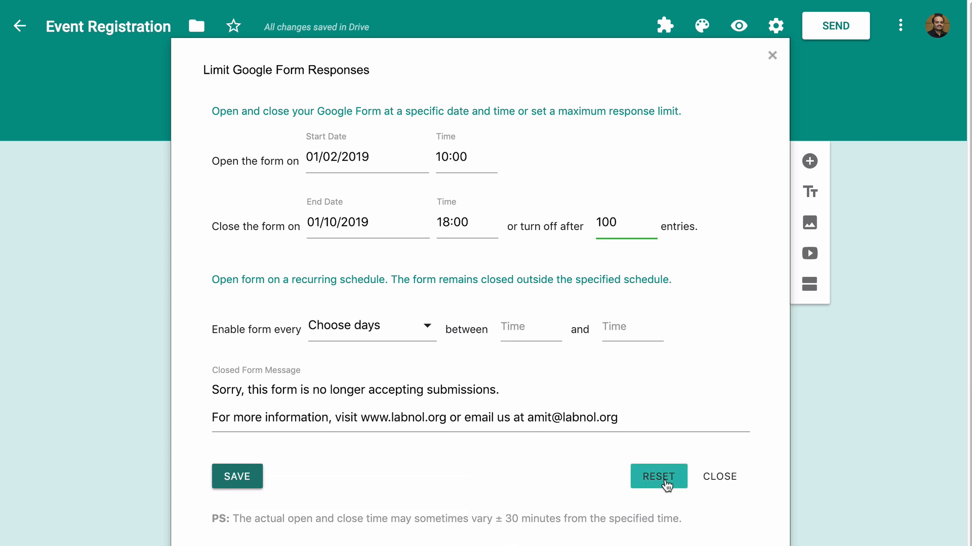
mouse_move(658, 477)
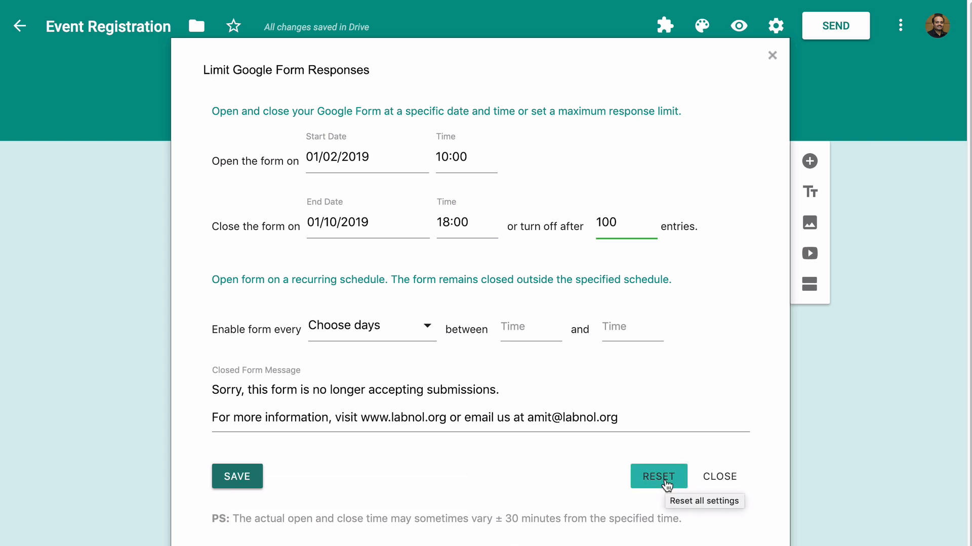
Reset all limiter settings and reopen the limiter showing every field blank
left_click(719, 477)
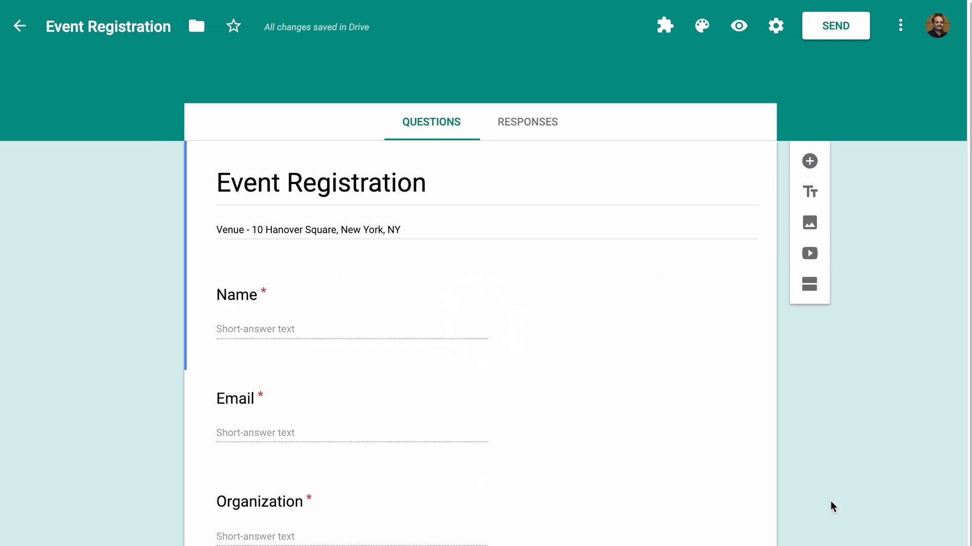
mouse_move(851, 485)
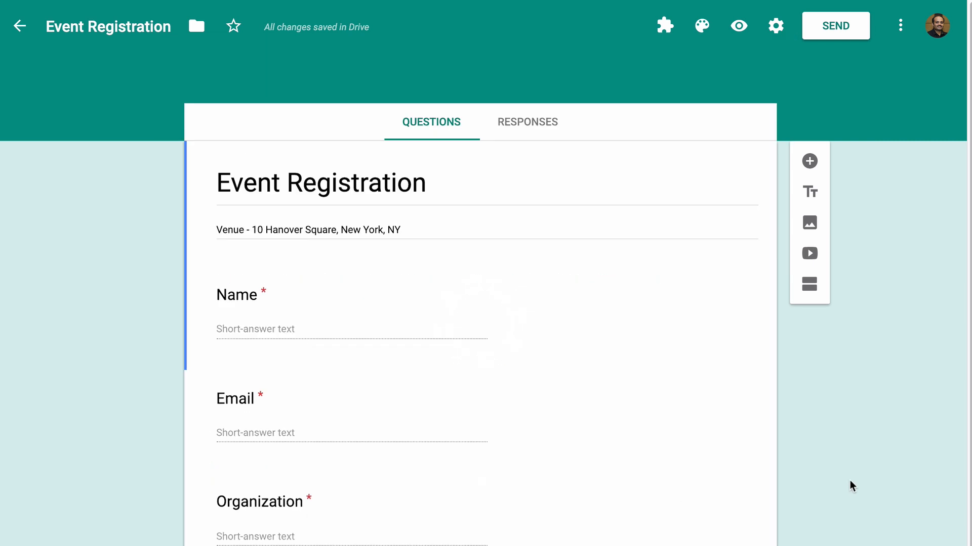
left_click(664, 25)
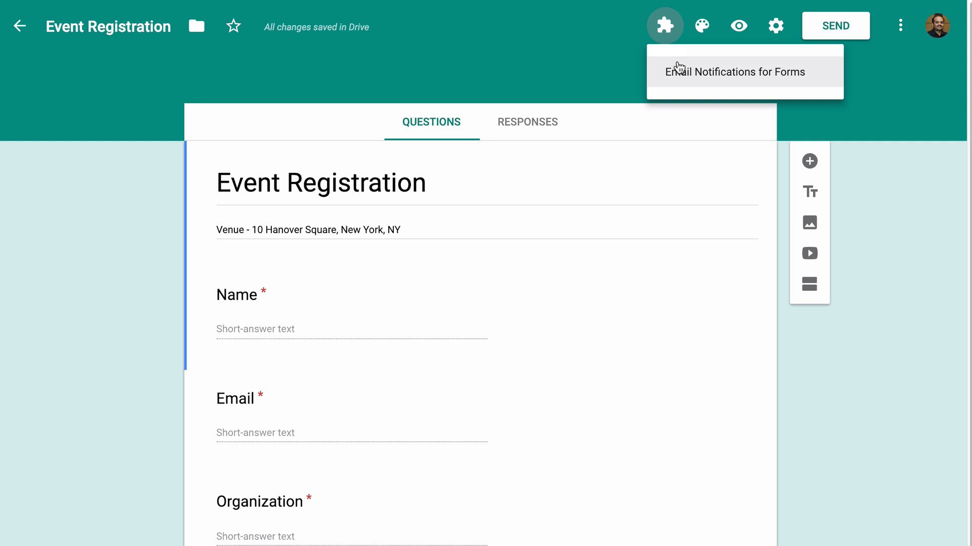
left_click(734, 72)
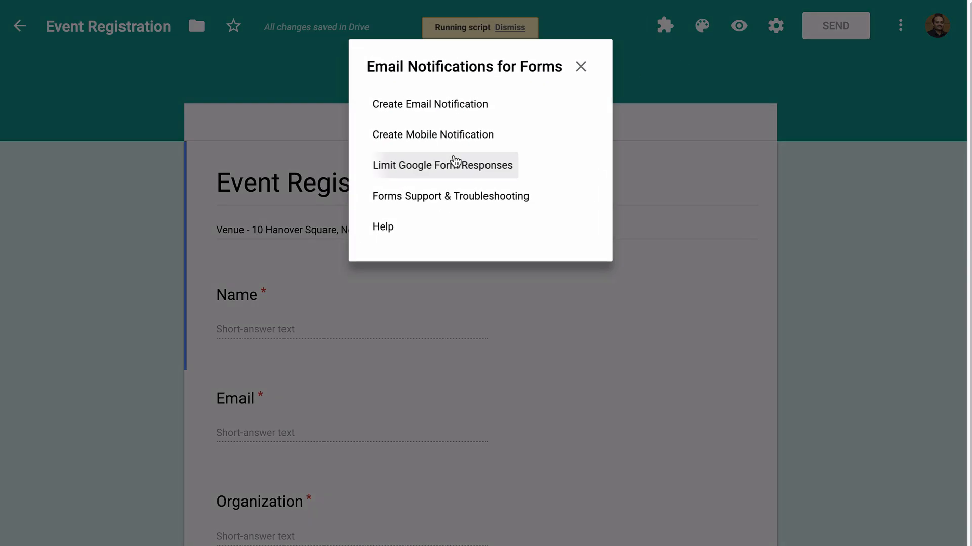
left_click(442, 164)
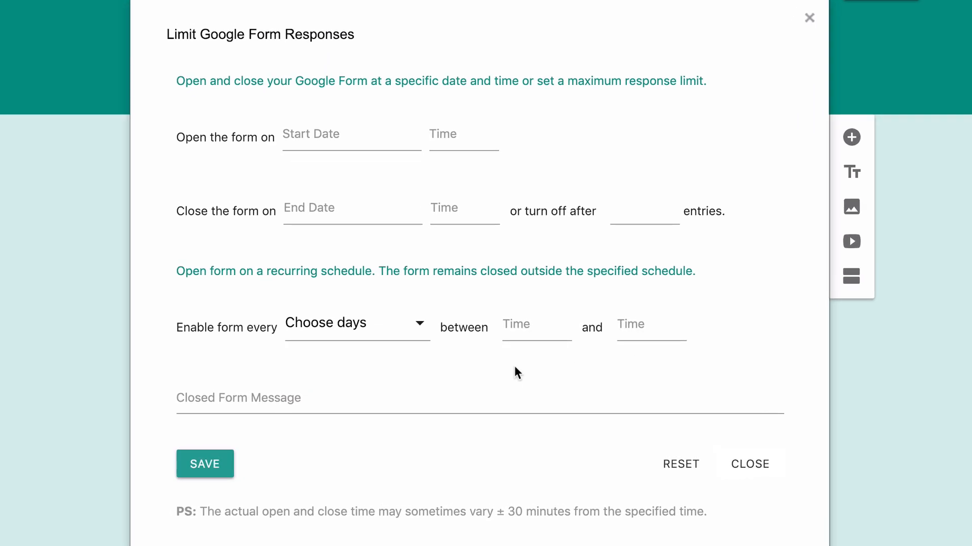
Enable the form every Mon, Tue, Wed between 08:00 and 14:00
left_click(357, 323)
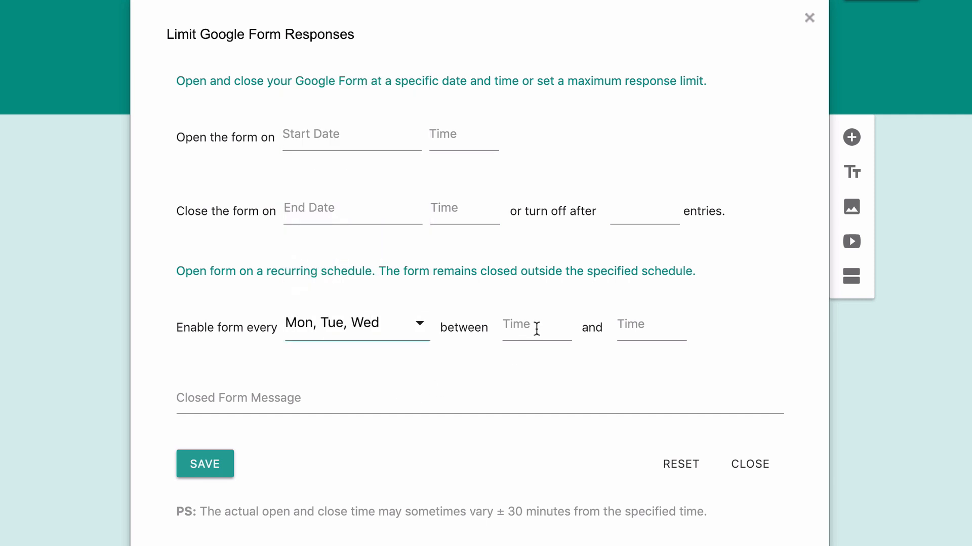
left_click(530, 325)
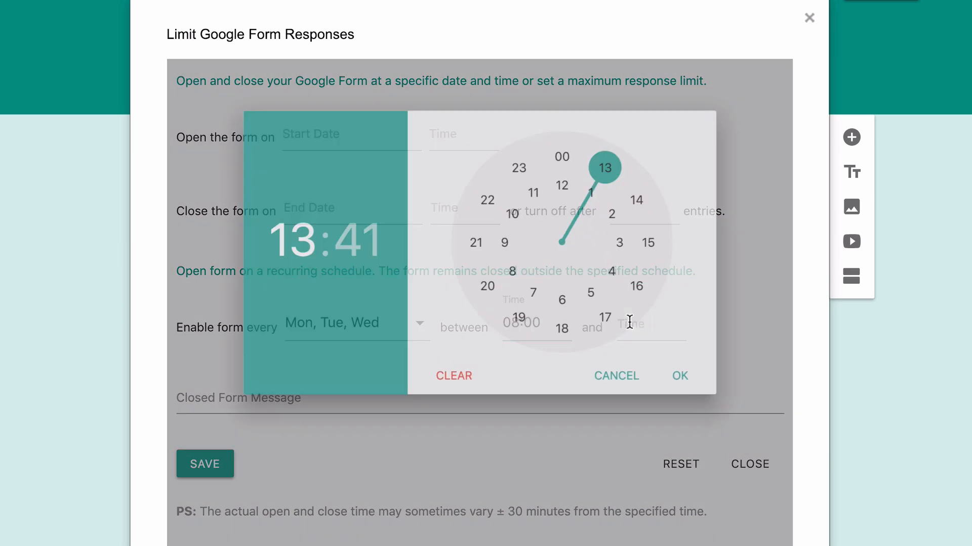
left_click(636, 201)
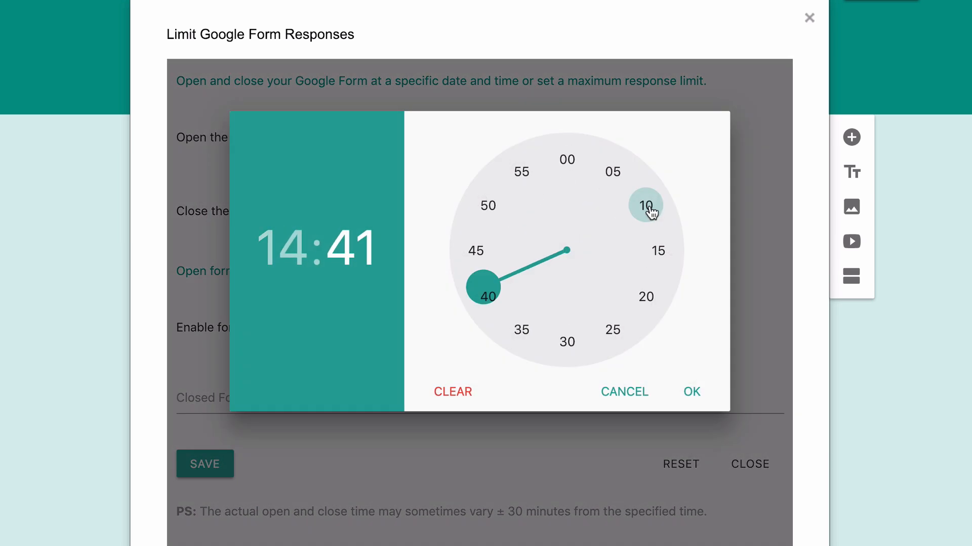
left_click(567, 159)
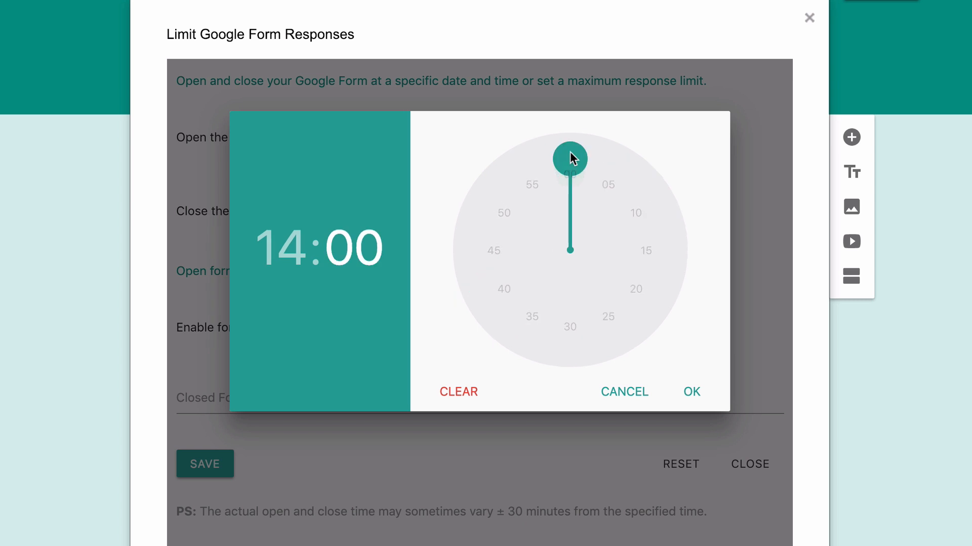
left_click(692, 391)
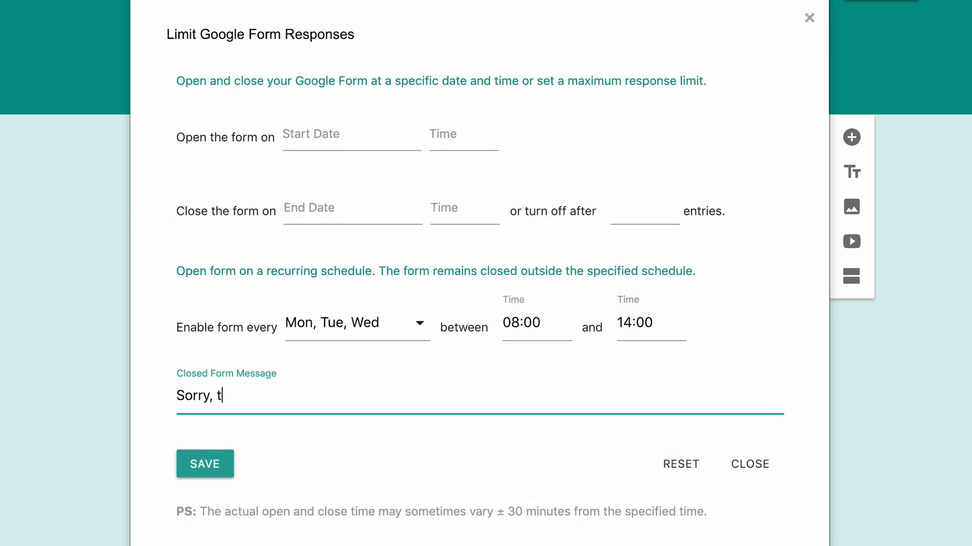
Save the recurring schedule with 'Sorry, the quiz is now closed!' and return to the form
type("he quiz is now closed!")
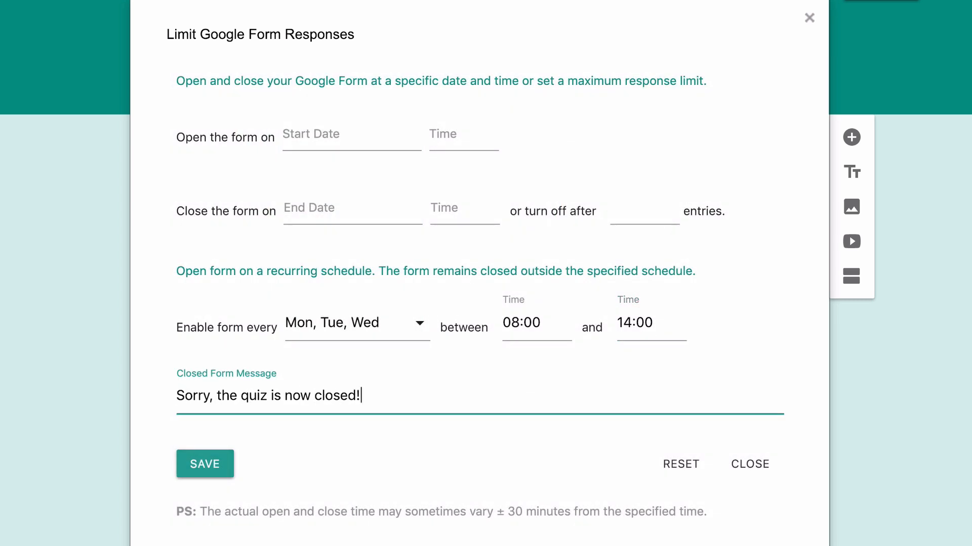
left_click(204, 464)
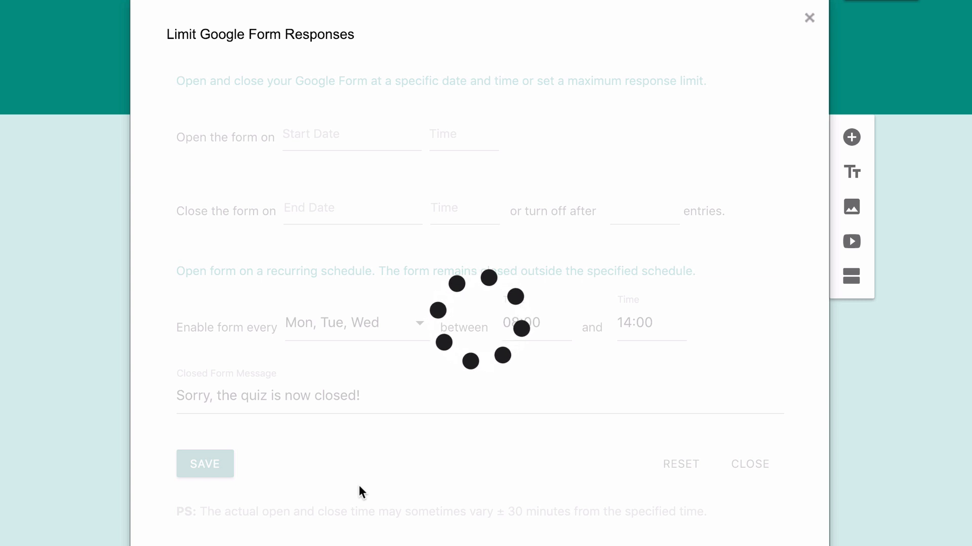
left_click(205, 464)
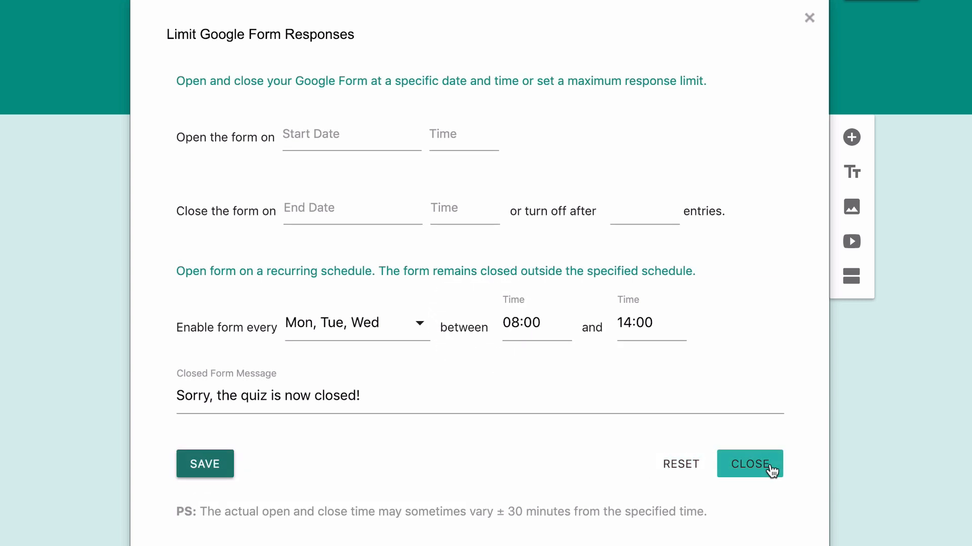
left_click(749, 465)
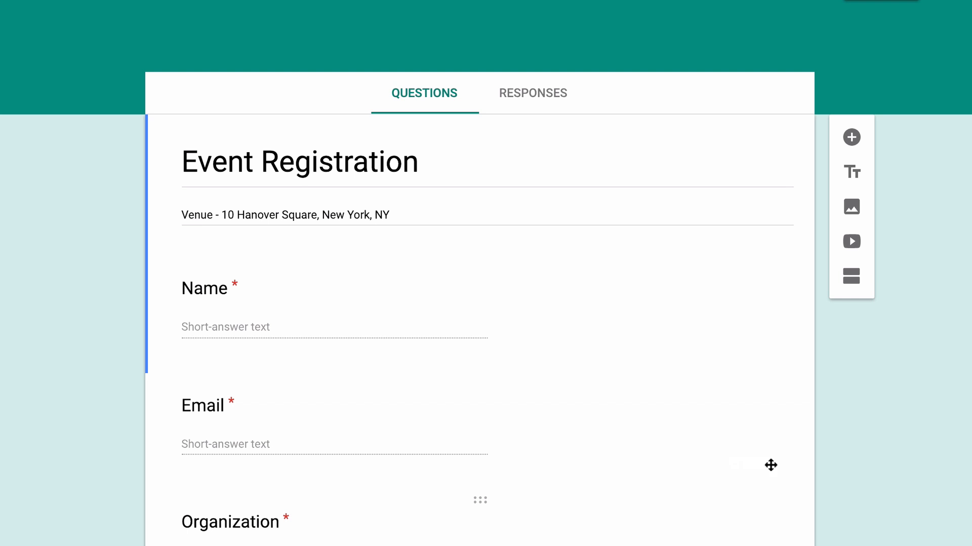